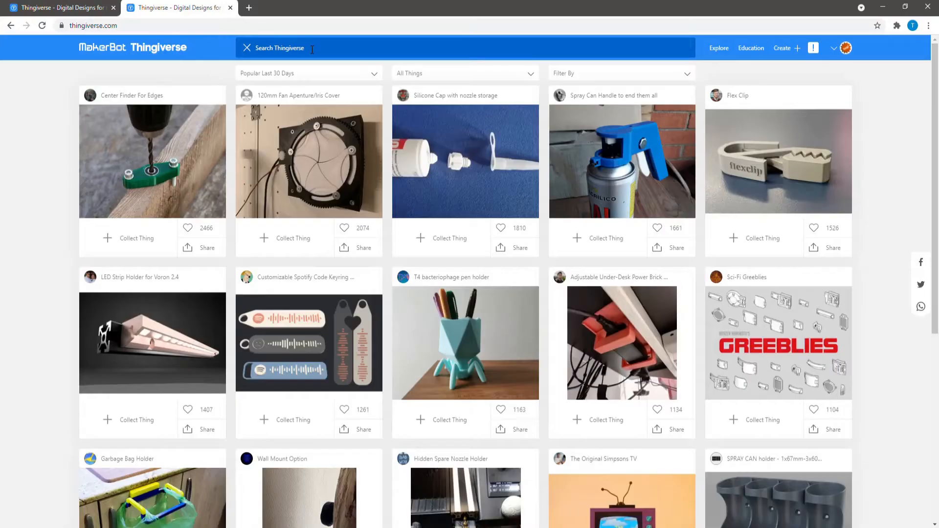
Search Thingiverse for 'TALI HE' and open the Tali Mass Effect Helmet page, reviewing its details.
{"action": "type", "text": "TALI HELMET"}
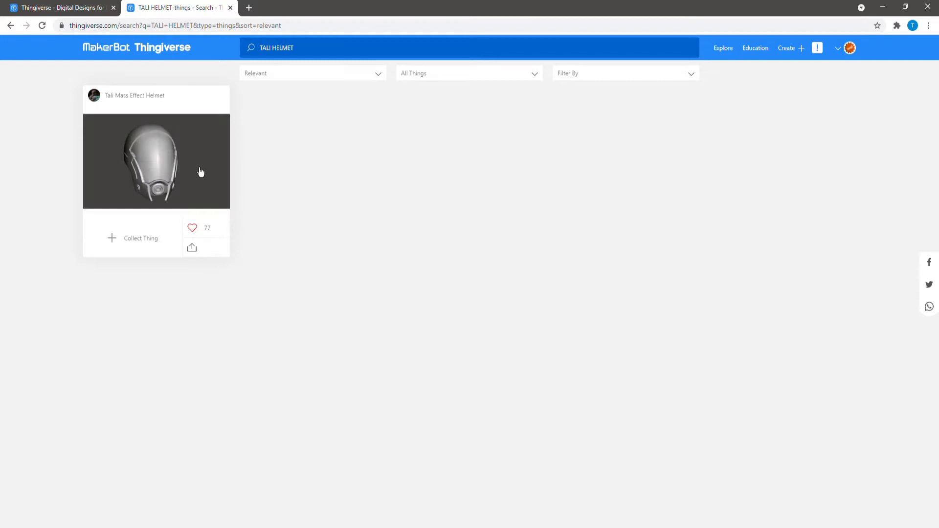
{"action": "left_click", "coordinate": [156, 162]}
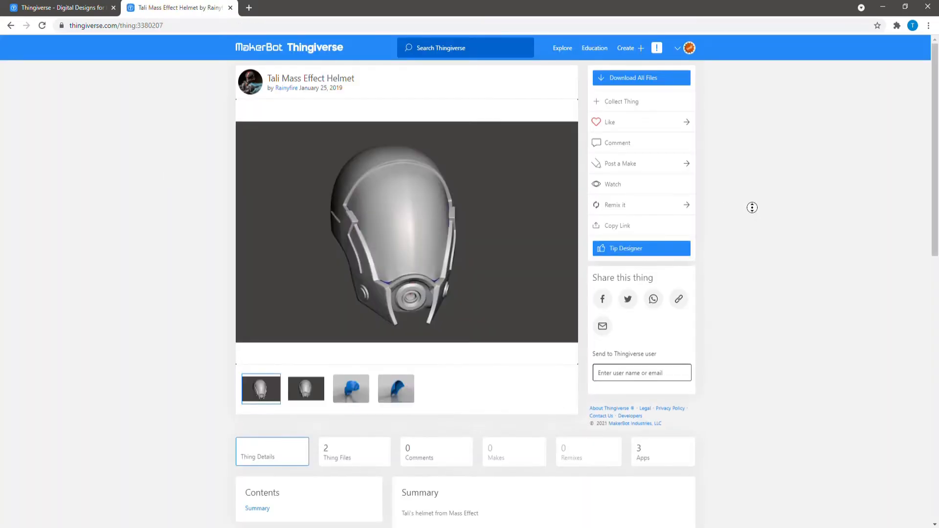
{"action": "scroll", "scroll_direction": "down", "scroll_amount": 3}
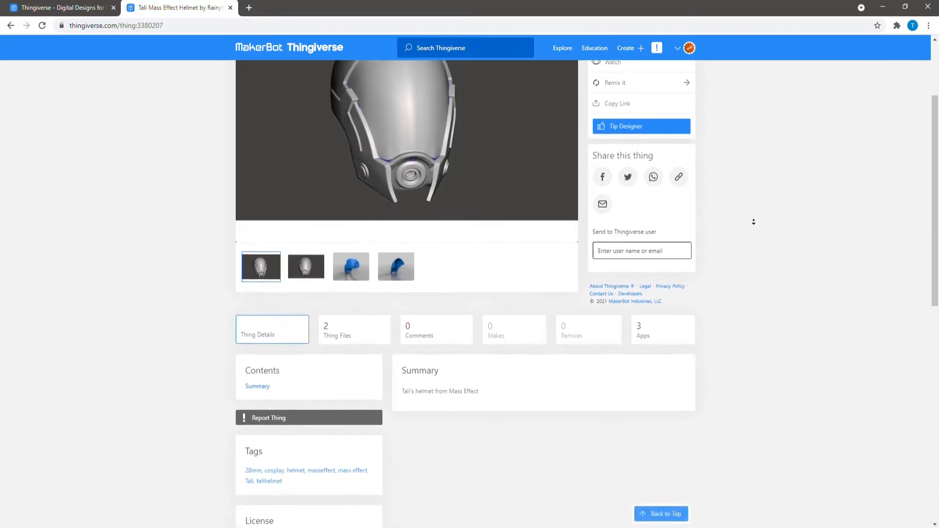
{"action": "scroll", "scroll_direction": "down", "scroll_amount": 3}
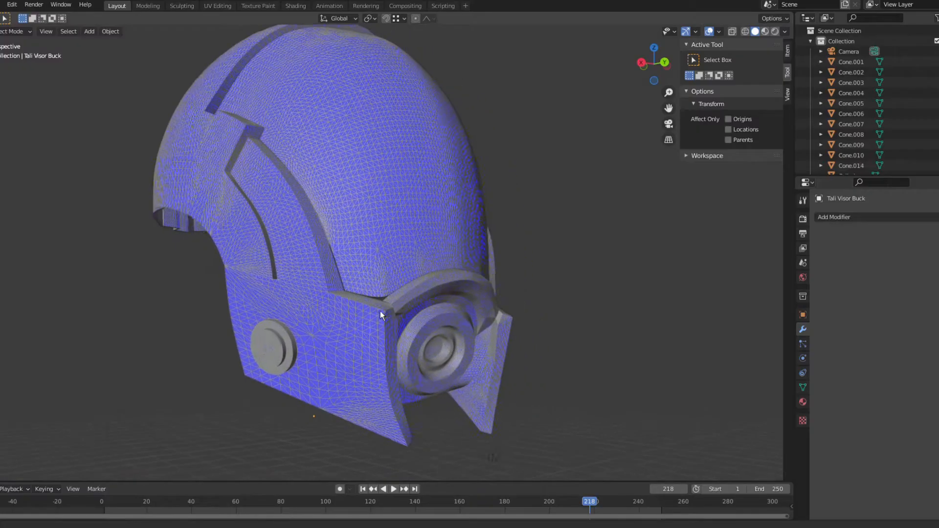
Zoom and orbit around the helmet's side surface and raised disc to inspect the mesh.
{"action": "left_click_drag", "start_coordinate": [384, 316], "coordinate": [447, 254]}
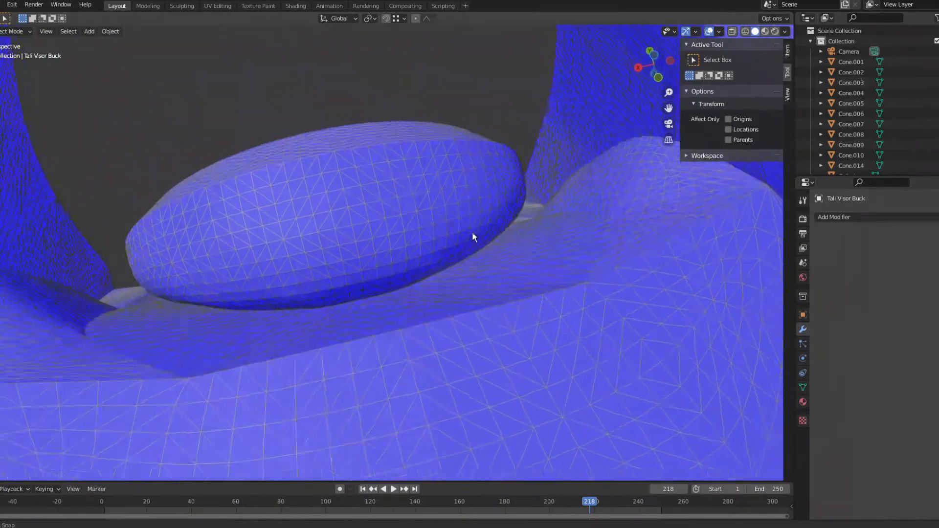
{"action": "left_click_drag", "start_coordinate": [473, 238], "coordinate": [508, 373]}
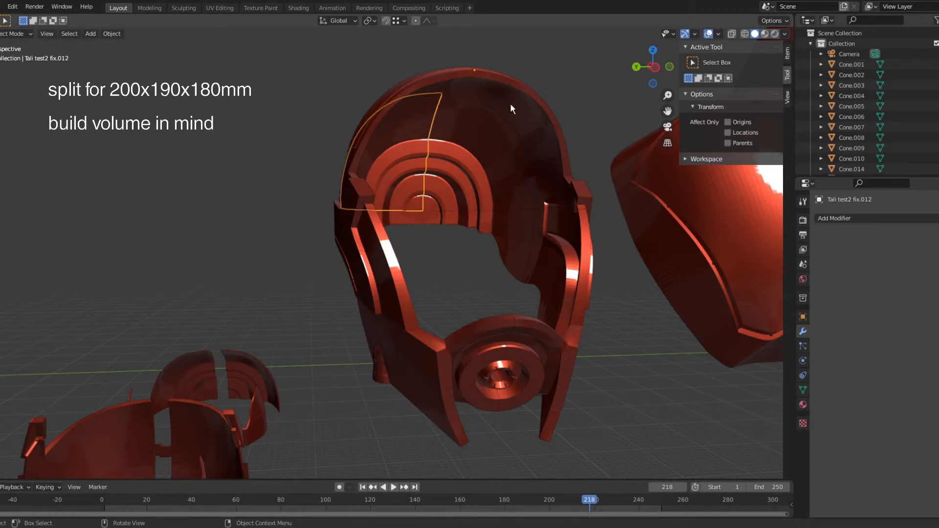
{"action": "left_click", "coordinate": [417, 378]}
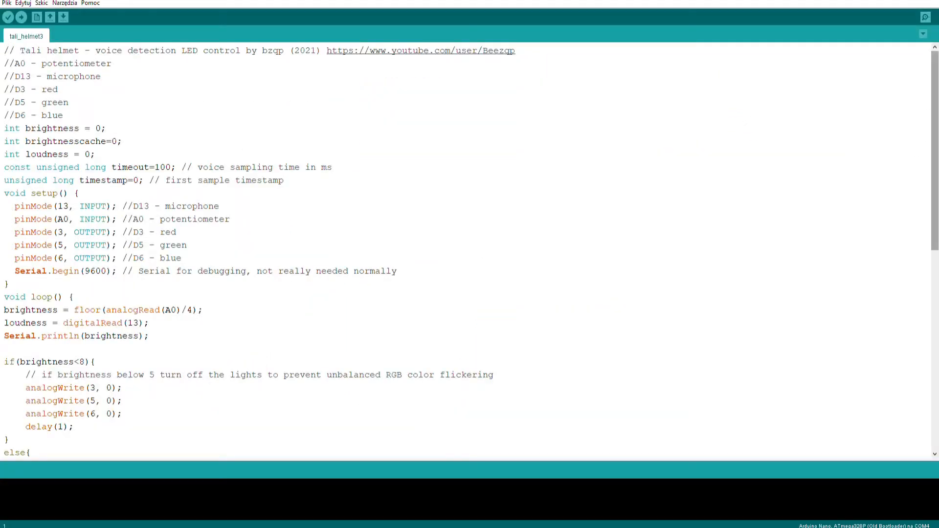
Scroll down through the tali_helmet3 voice-detection LED sketch code.
{"action": "scroll", "scroll_direction": "down", "scroll_amount": 3}
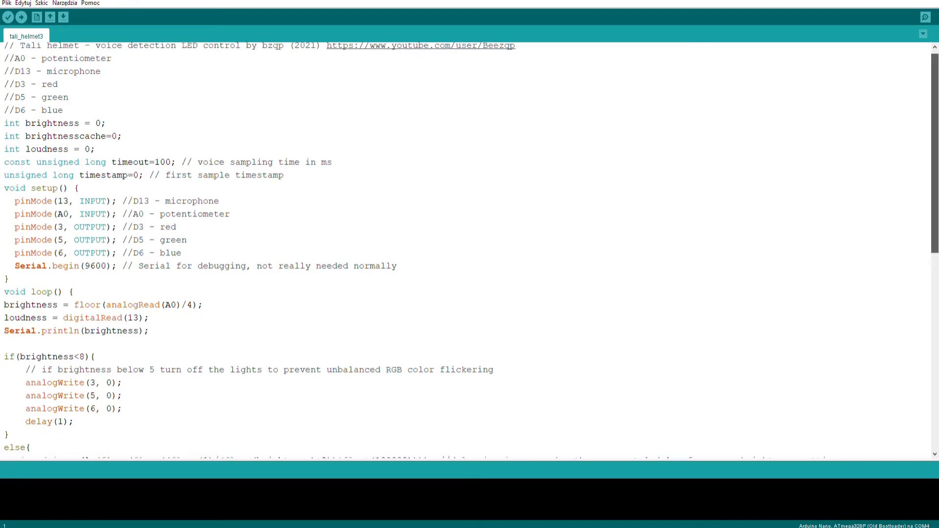
{"action": "scroll", "scroll_direction": "down", "scroll_amount": 3}
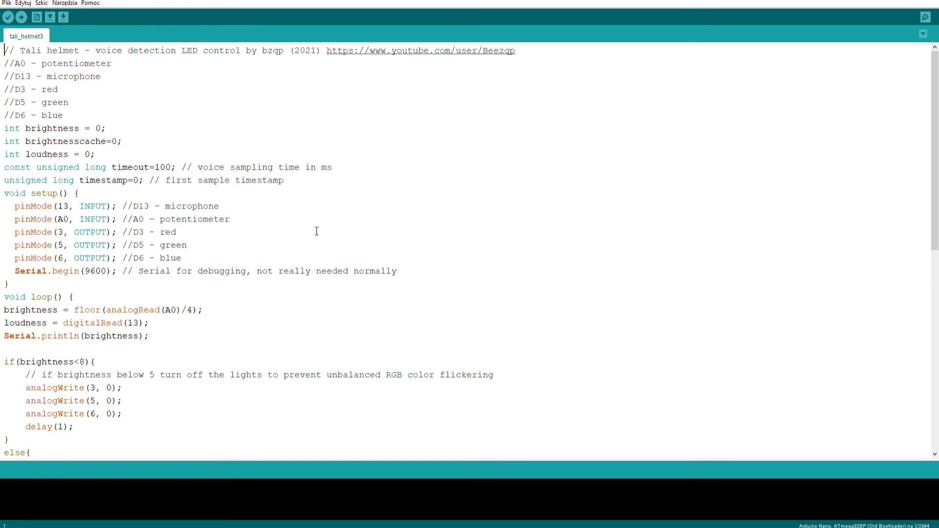
{"action": "mouse_move", "coordinate": [142, 77]}
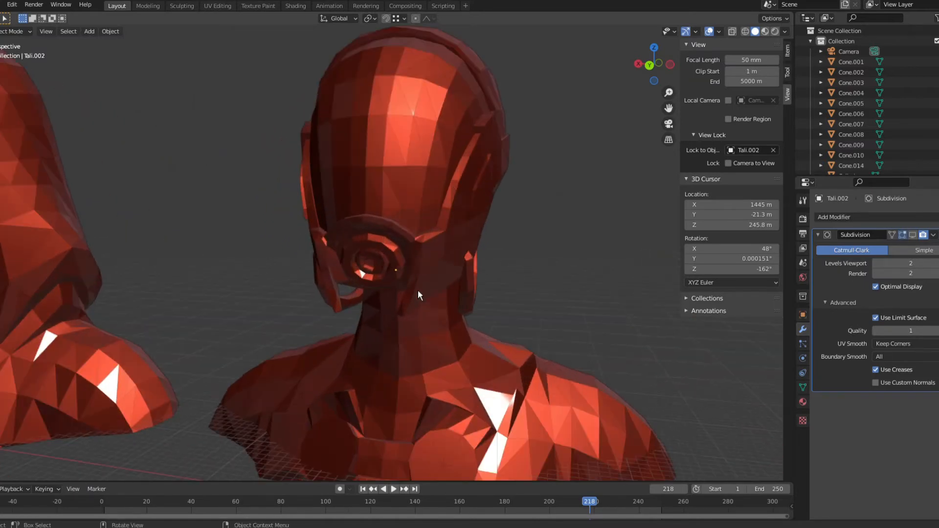
Orbit around the Tali.002 figure's head from the side toward the missing back.
{"action": "left_click_drag", "start_coordinate": [420, 294], "coordinate": [393, 234]}
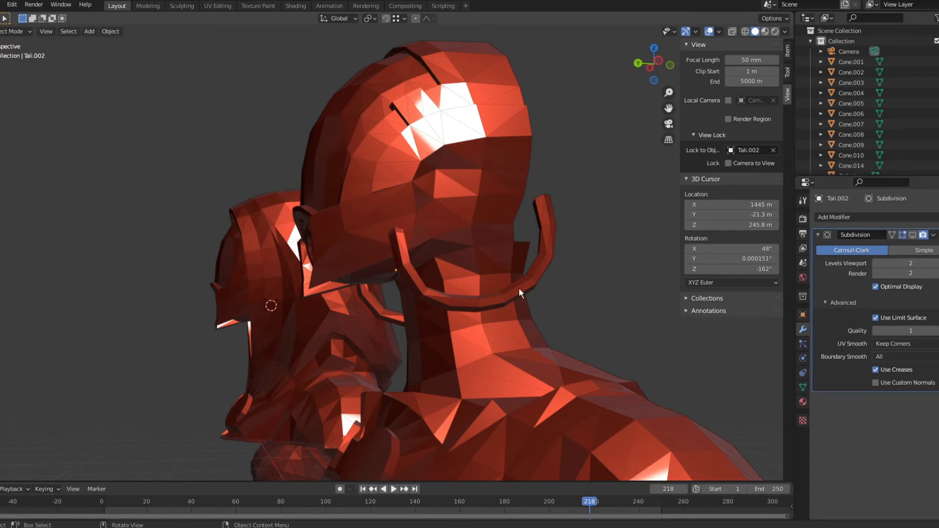
{"action": "left_click_drag", "start_coordinate": [519, 293], "coordinate": [510, 333]}
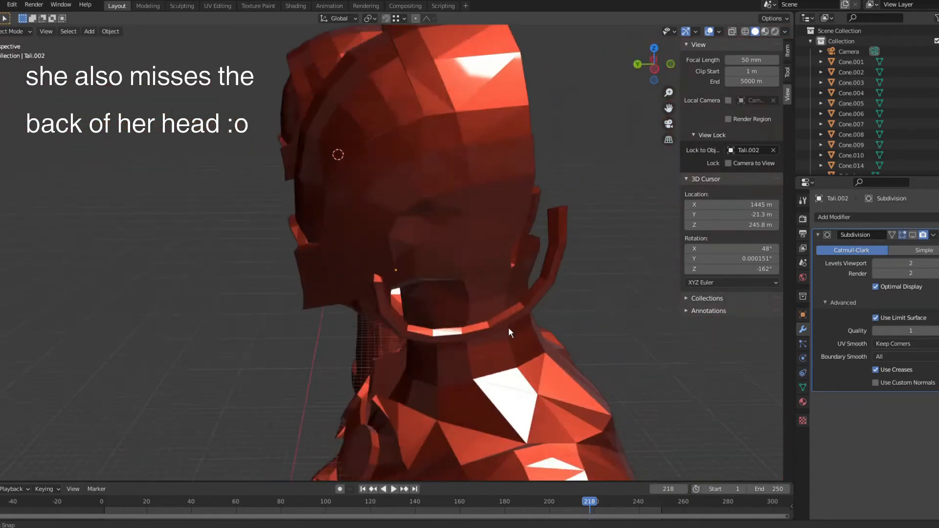